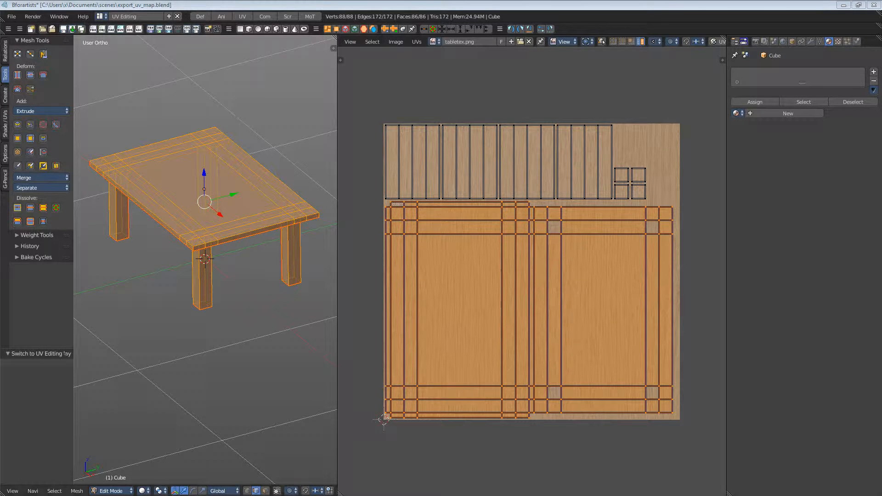
Step: Show the UVs menu in the UV/Image editor to reach Export UV Layout
left_click(417, 42)
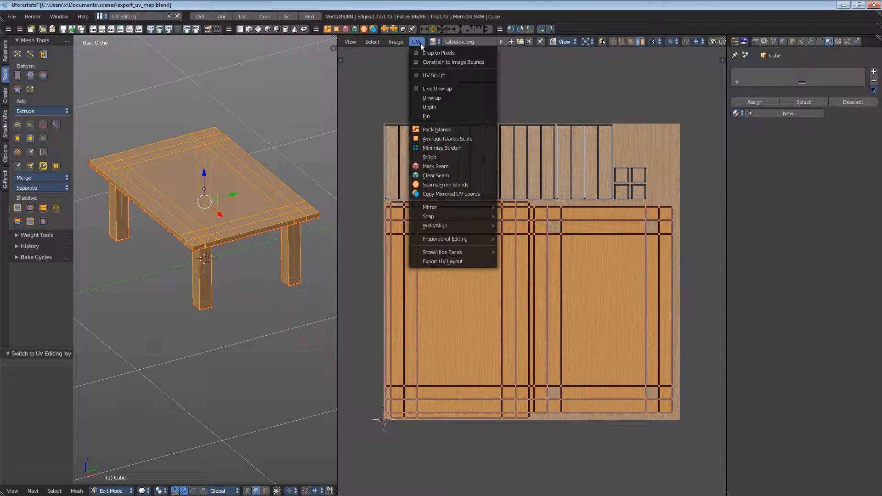
mouse_move(443, 261)
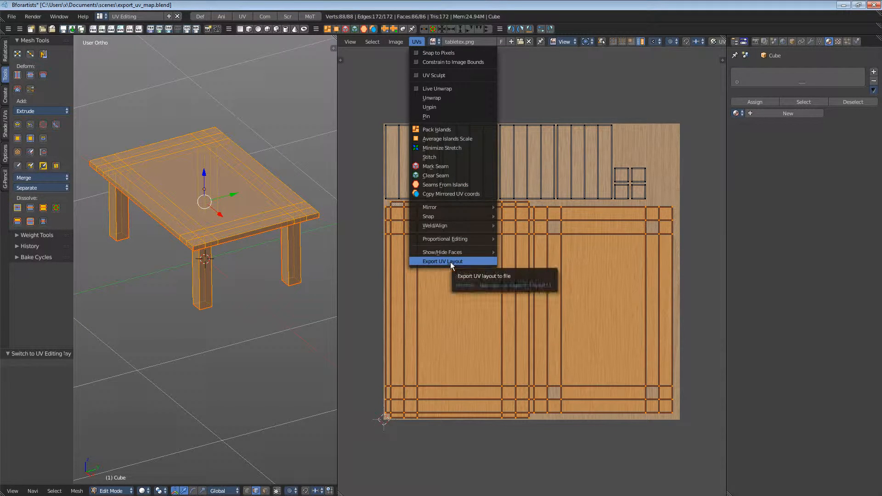
Step: Export the UV layout as export_uv_map.png, PNG 1024×1024 with Fill Opacity 1.00
left_click(443, 261)
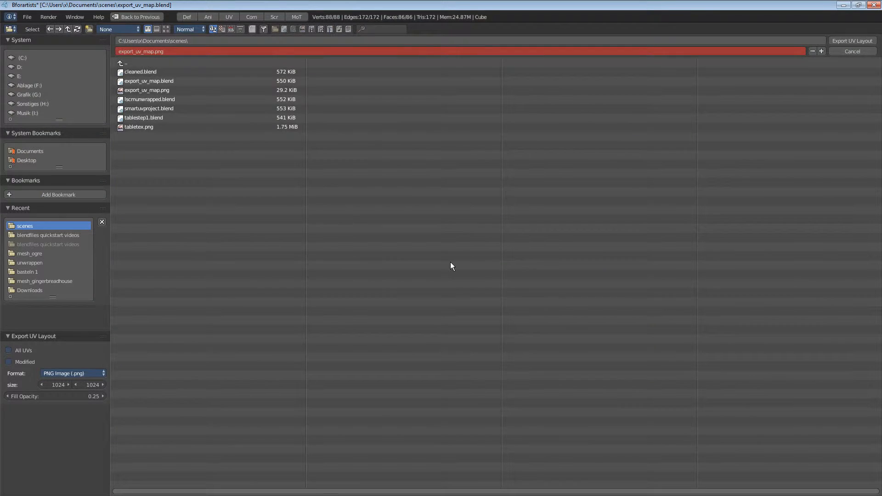
mouse_move(119, 409)
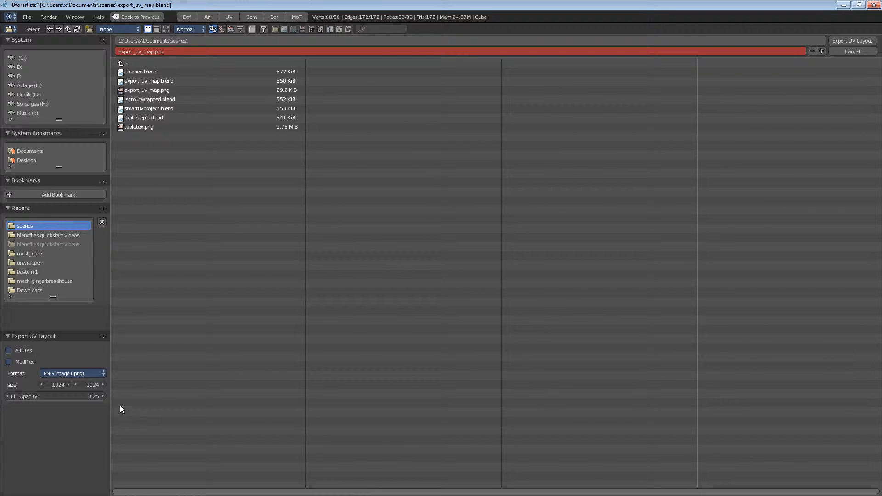
mouse_move(80, 411)
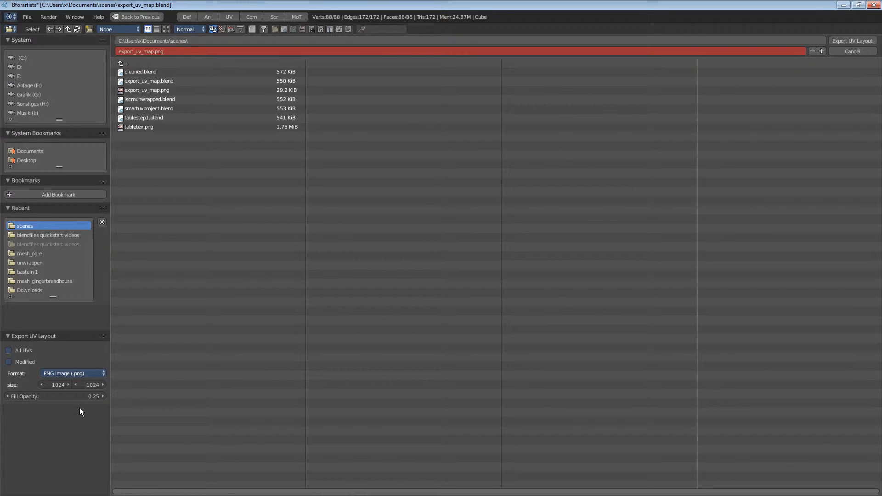
mouse_move(79, 424)
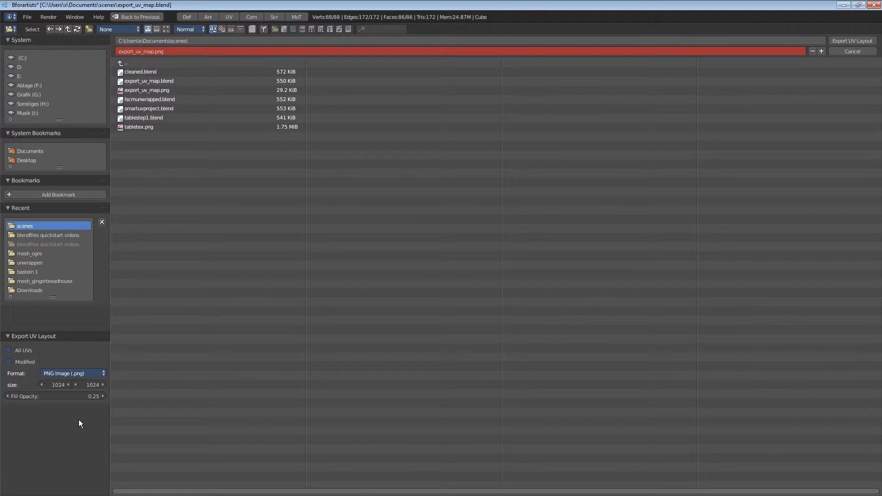
mouse_move(73, 374)
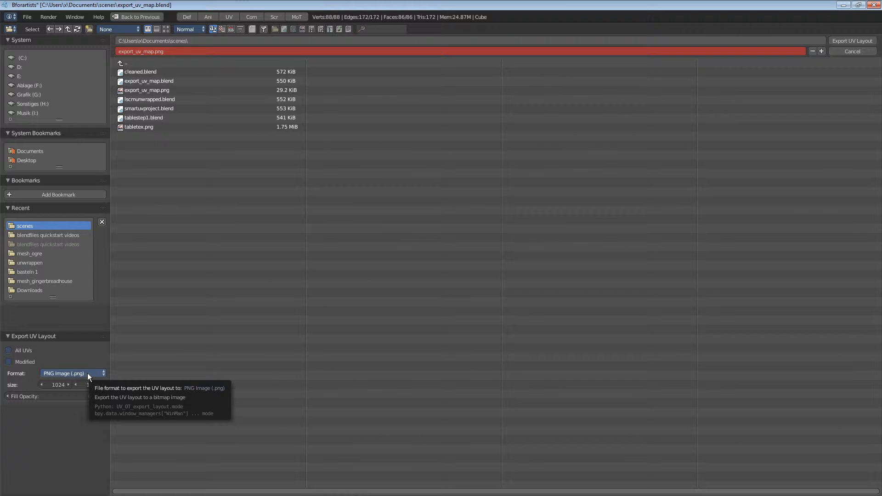
mouse_move(93, 386)
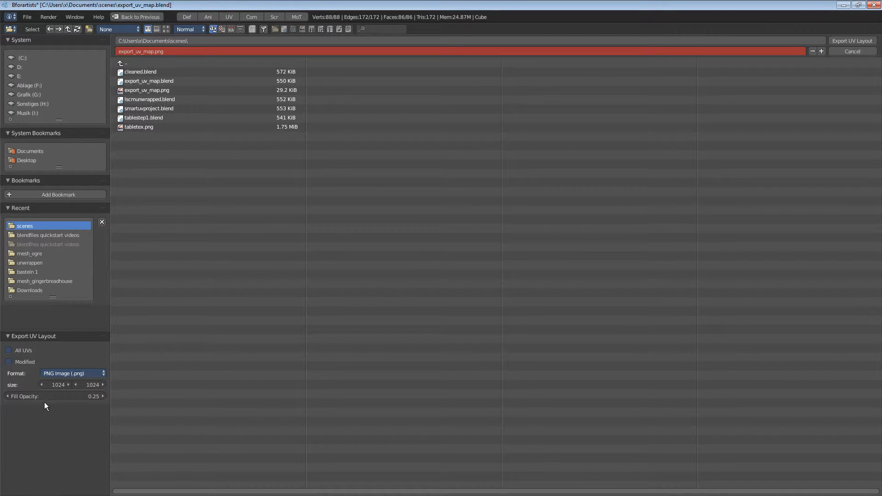
mouse_move(56, 399)
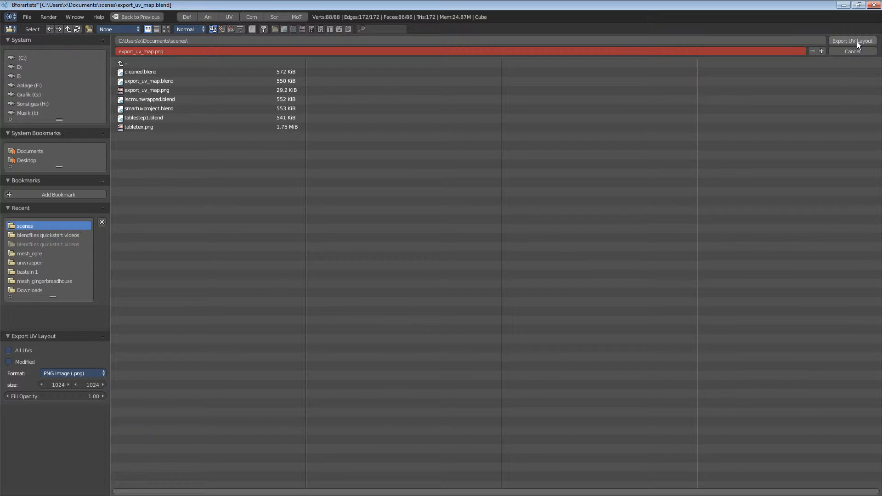
left_click(851, 51)
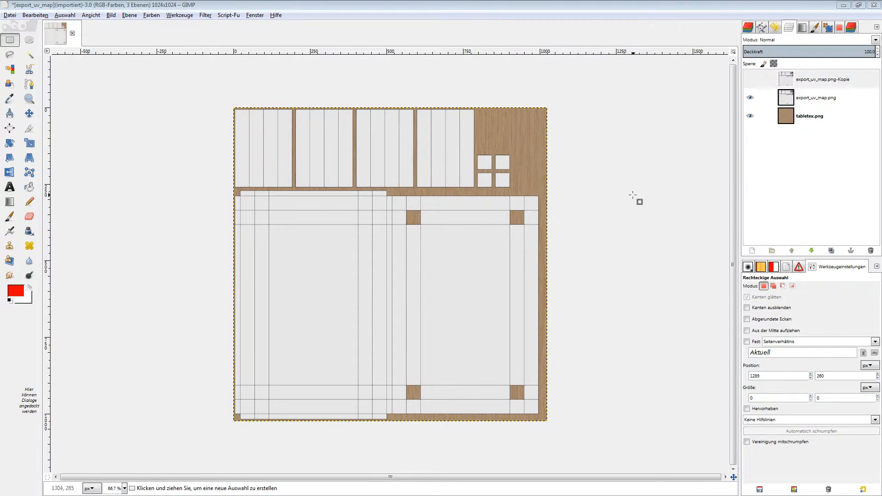
mouse_move(595, 208)
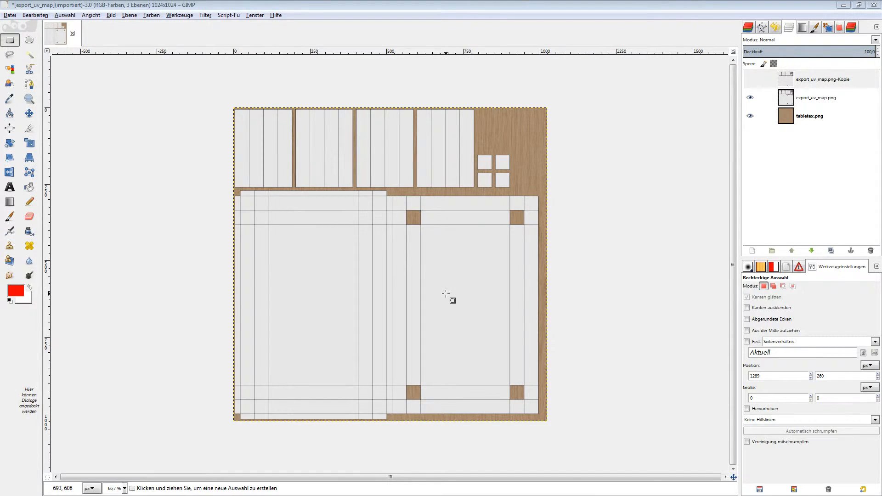
mouse_move(449, 304)
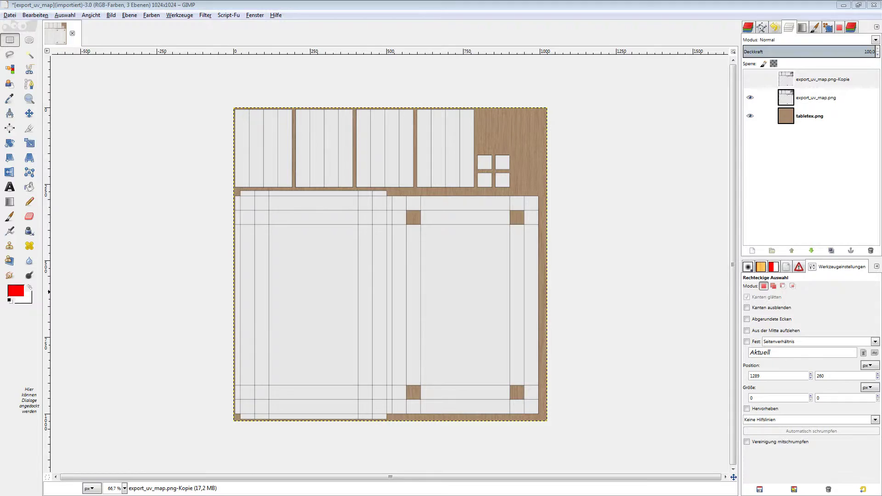
mouse_move(485, 177)
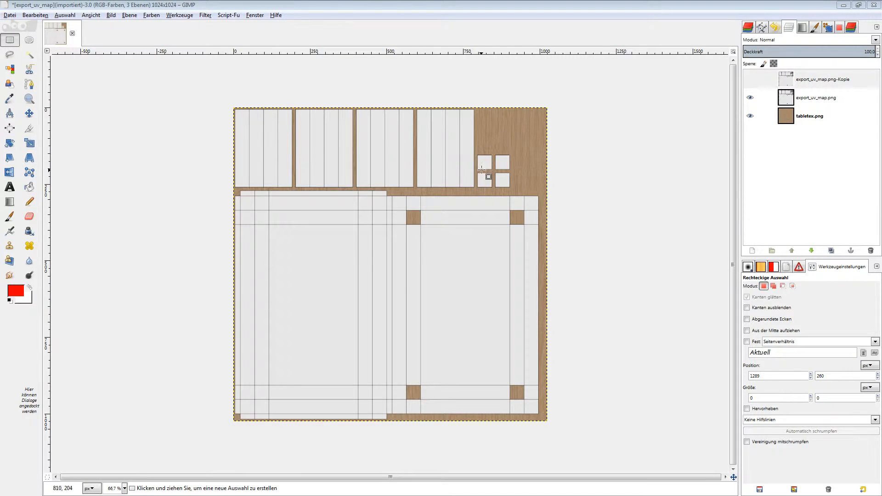
mouse_move(375, 163)
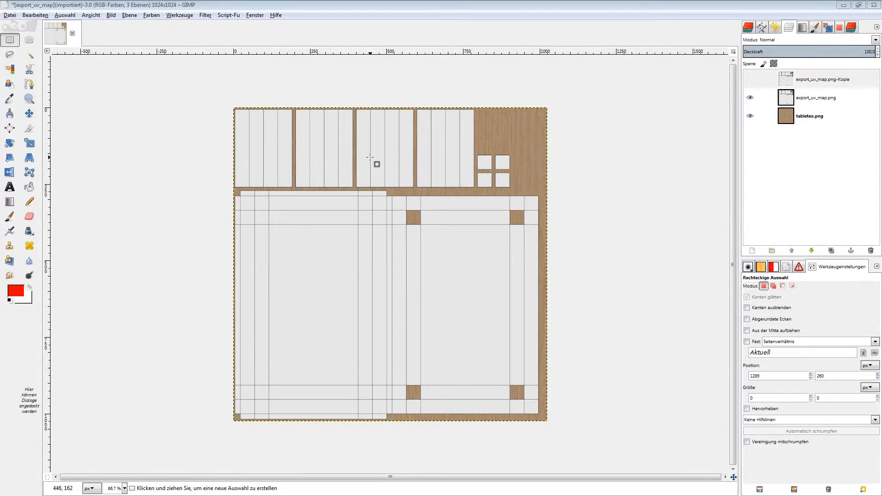
left_click(750, 117)
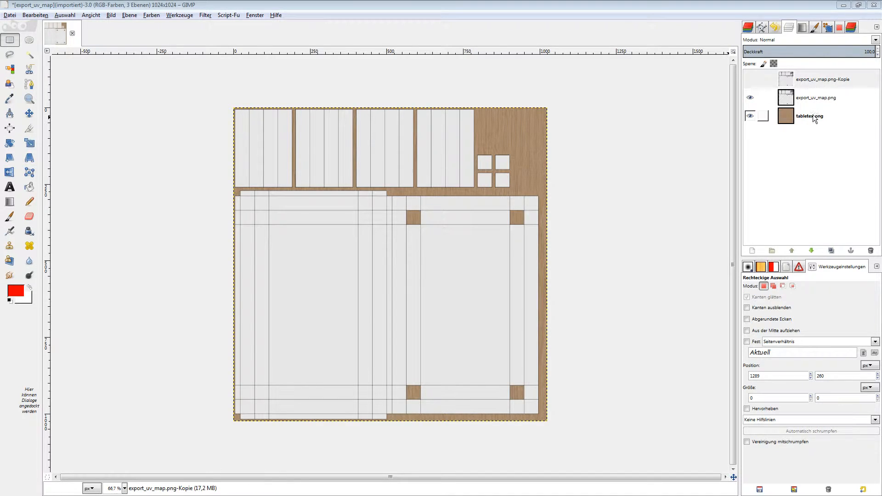
left_click(809, 116)
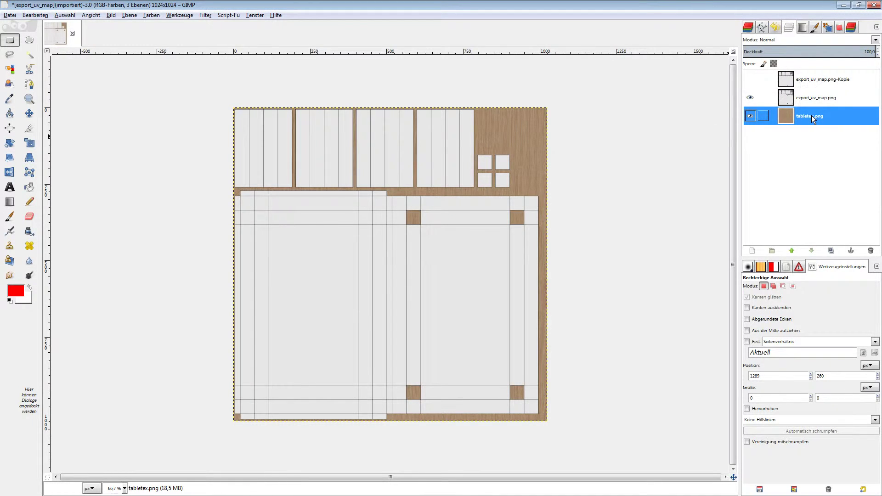
mouse_move(809, 128)
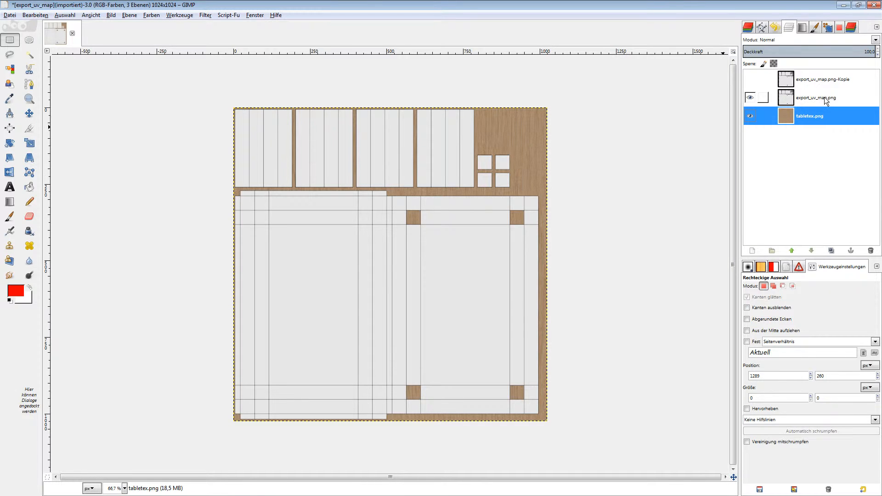
left_click(815, 97)
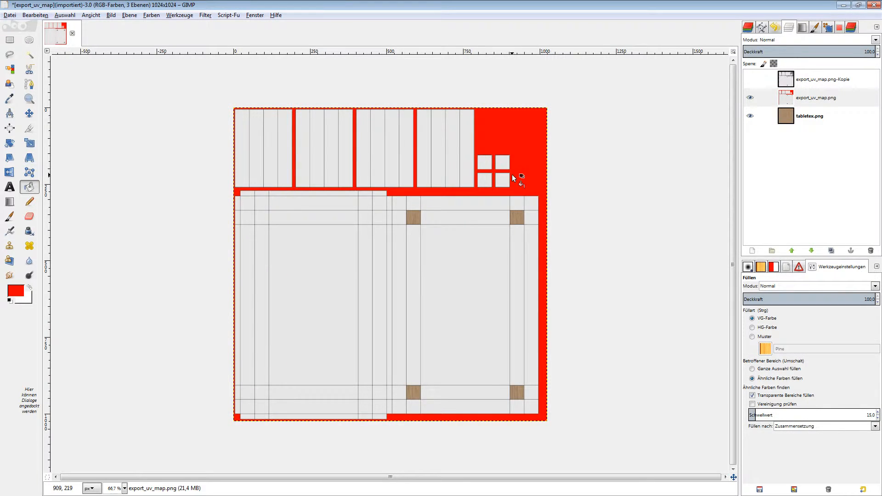
Step: Select the red background by colour, invert onto the UV islands and delete them
left_click(9, 69)
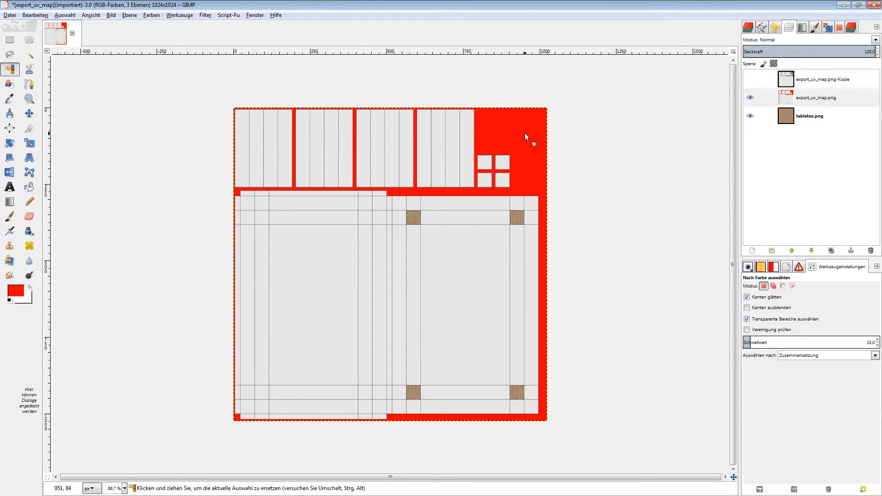
left_click(64, 15)
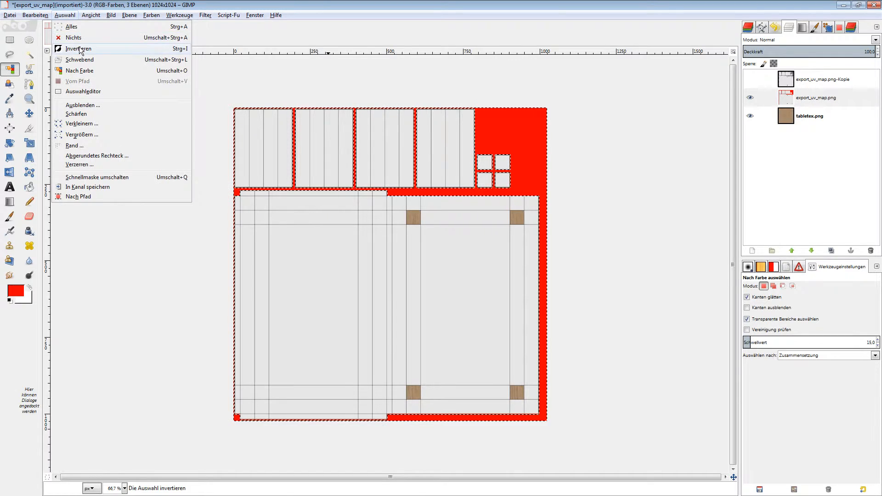
left_click(77, 49)
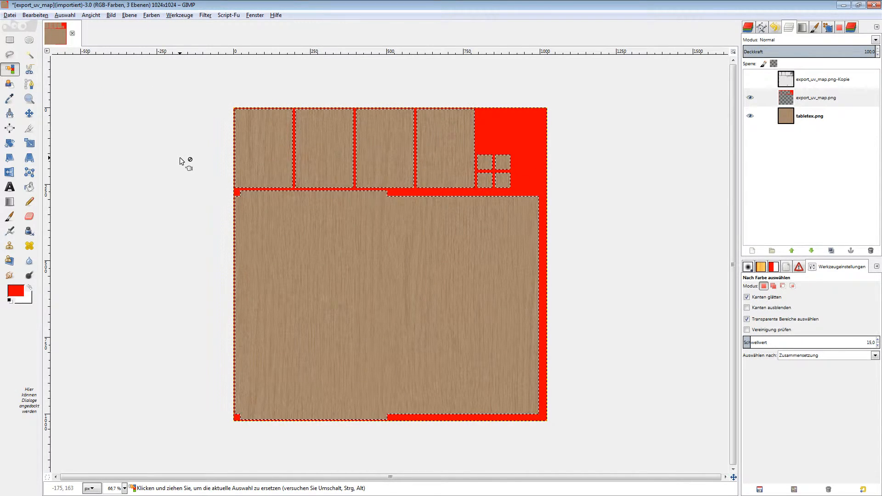
mouse_move(427, 225)
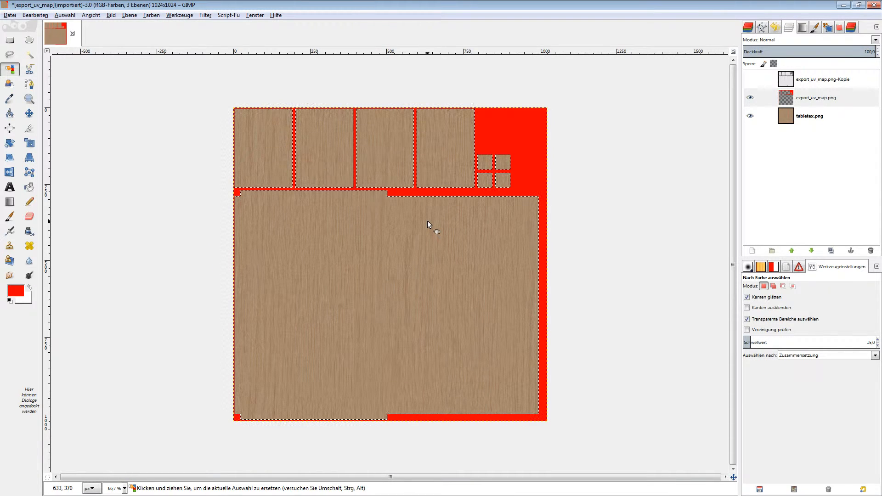
left_click(9, 40)
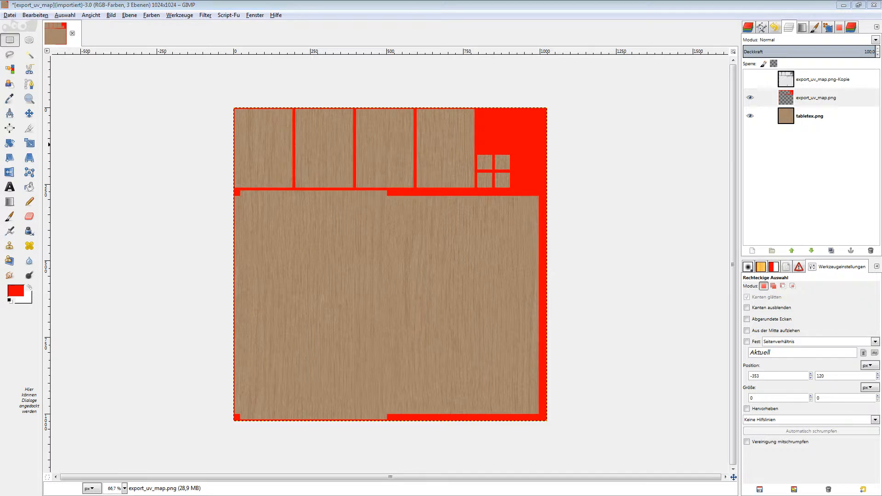
mouse_move(398, 156)
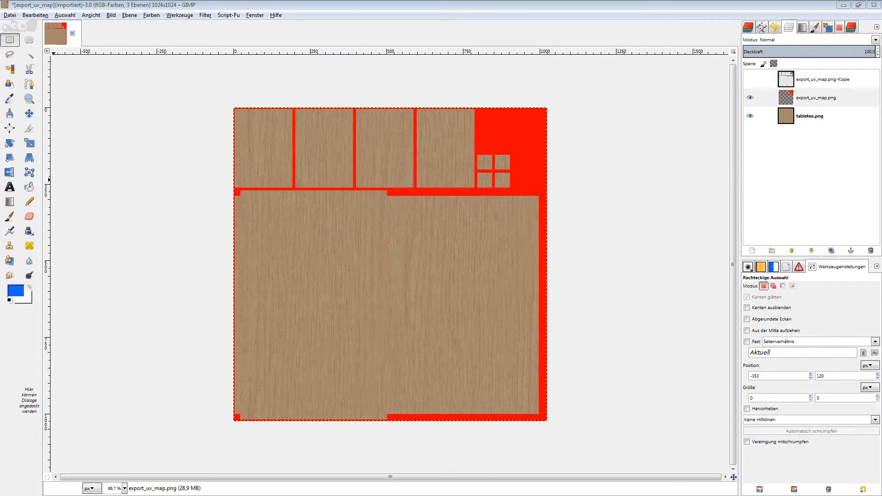
Step: Bucket-fill the four leg islands blue and select them by colour on the UV map layer
left_click(273, 147)
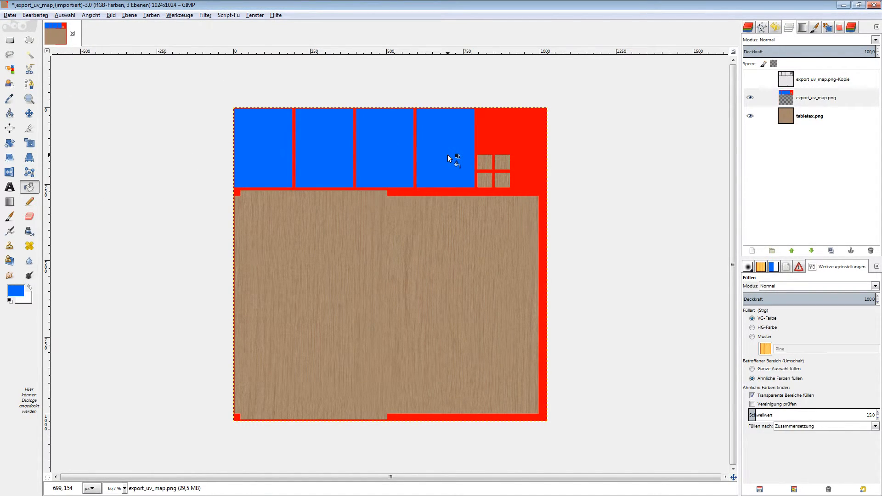
left_click(9, 69)
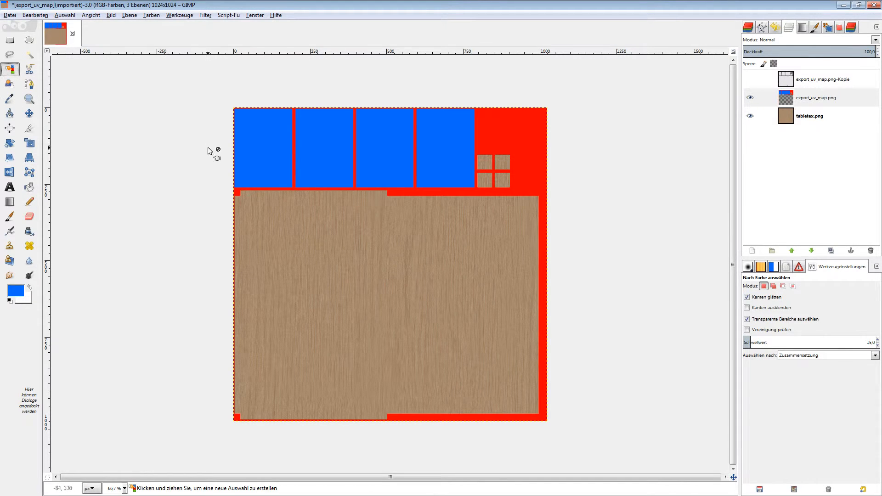
left_click(262, 160)
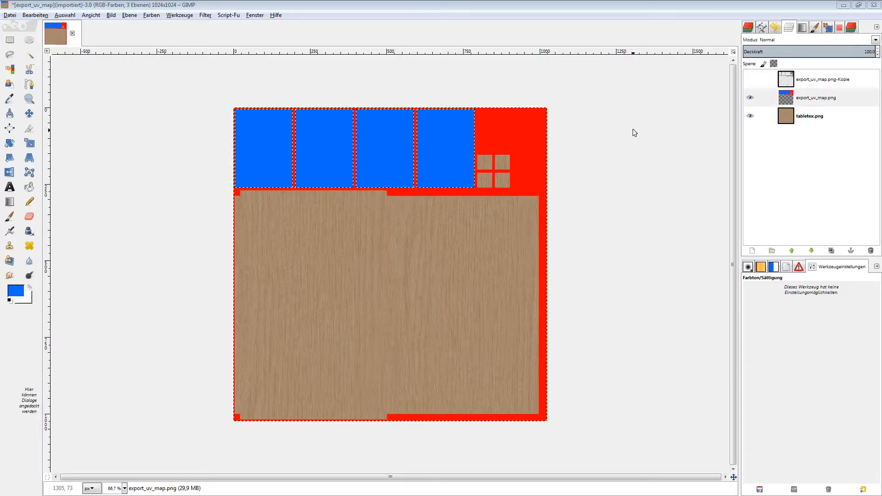
mouse_move(350, 152)
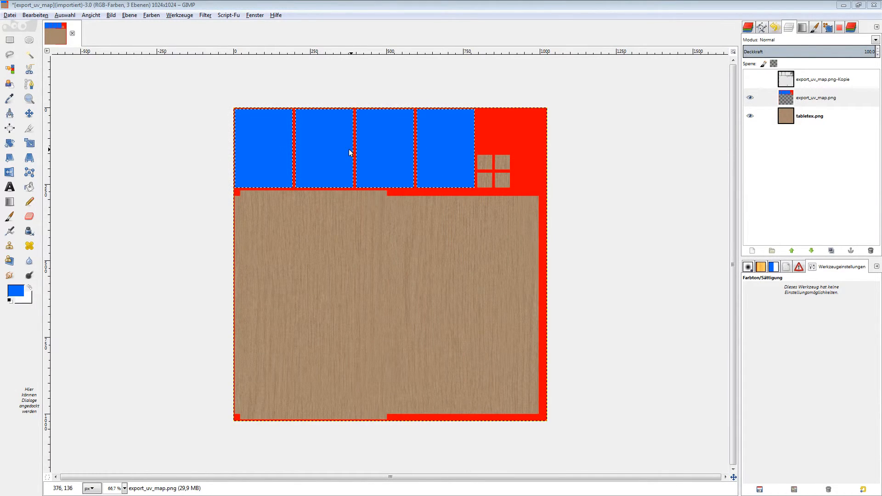
mouse_move(369, 151)
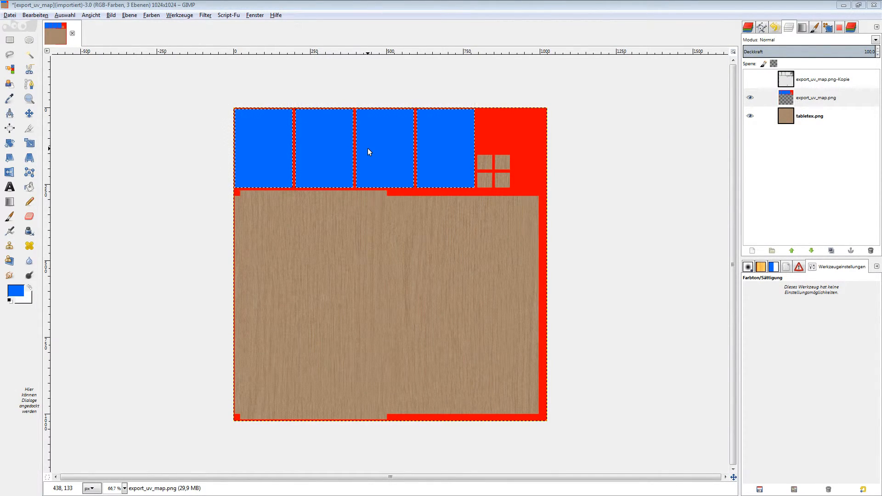
mouse_move(483, 199)
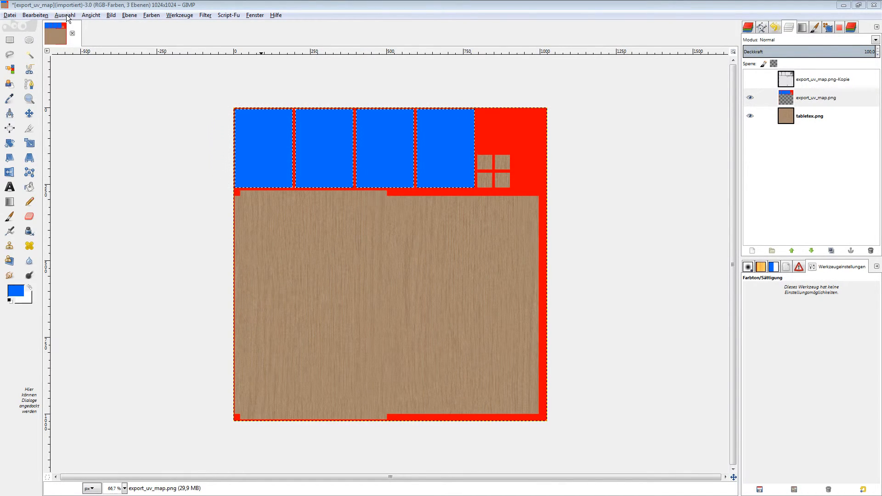
left_click(816, 98)
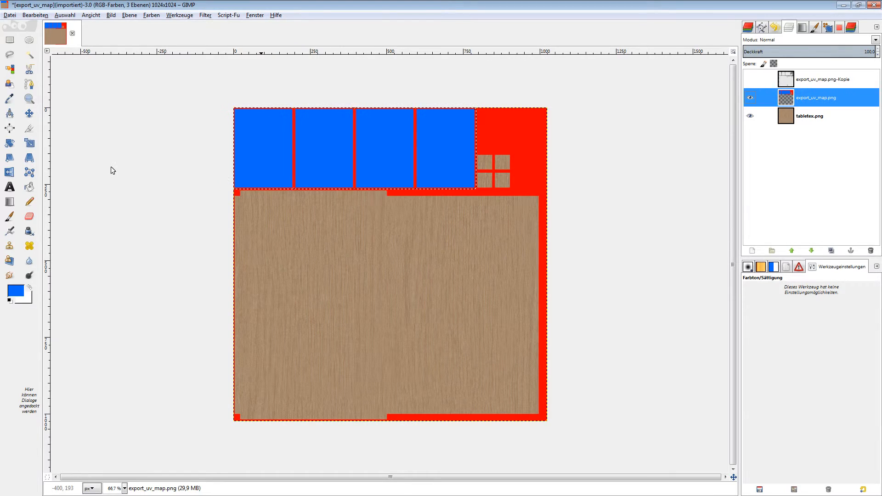
Step: Hide export_uv_map.png and make the tabletex.png wood layer active for colour adjustment
left_click(750, 98)
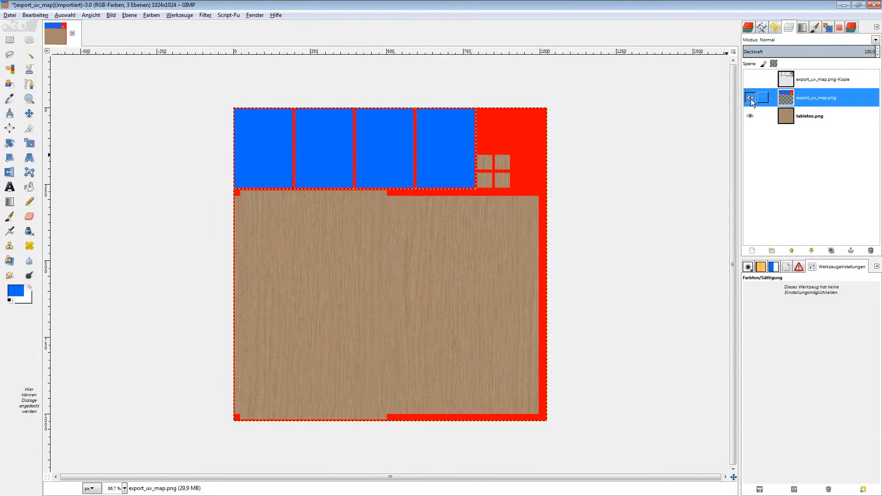
left_click(750, 97)
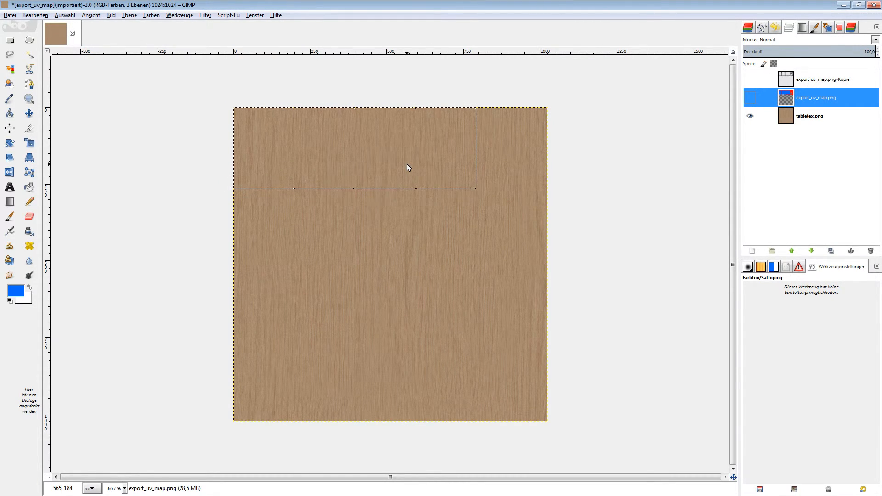
mouse_move(480, 164)
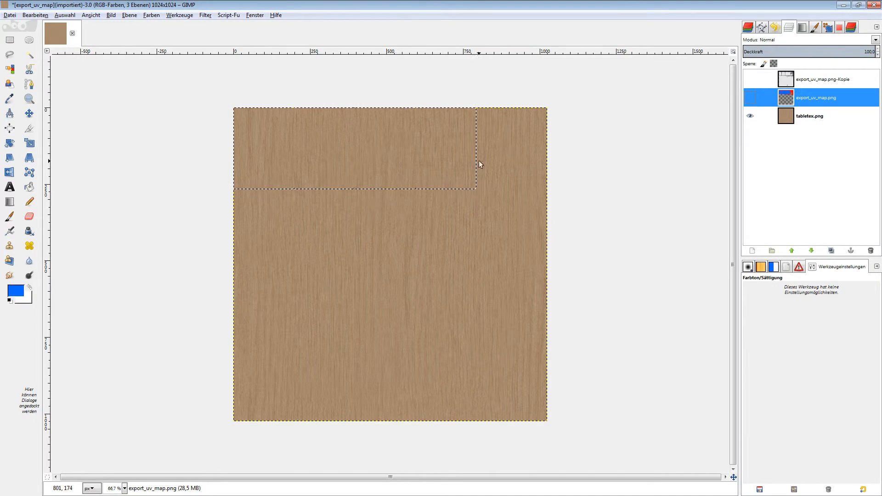
left_click(808, 116)
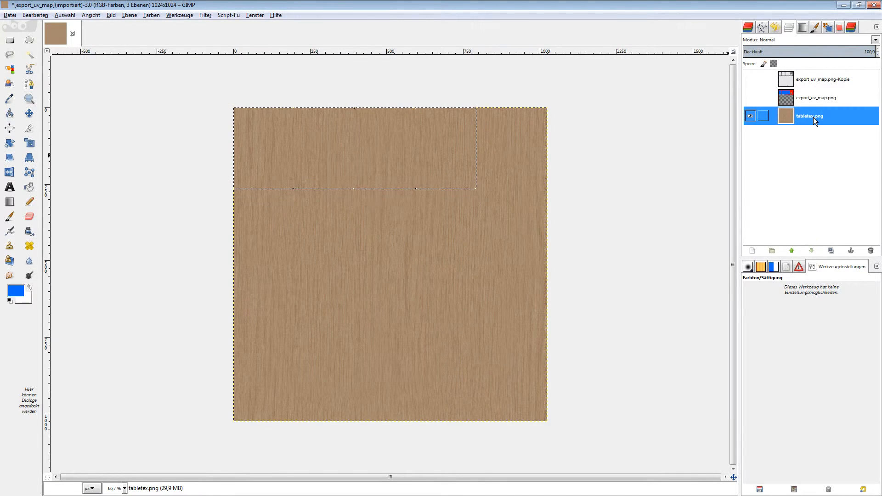
left_click(151, 15)
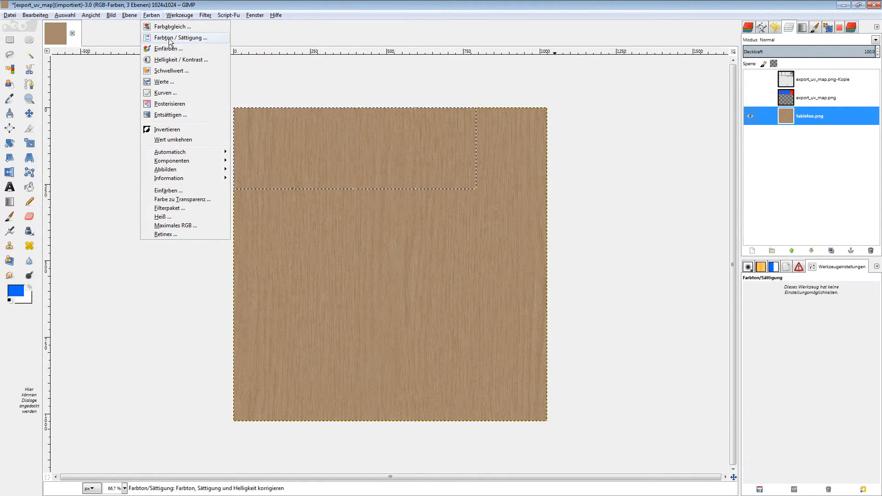
Step: Apply Hue-Saturation to make the leg area darker reddish-brown, then select none
left_click(180, 37)
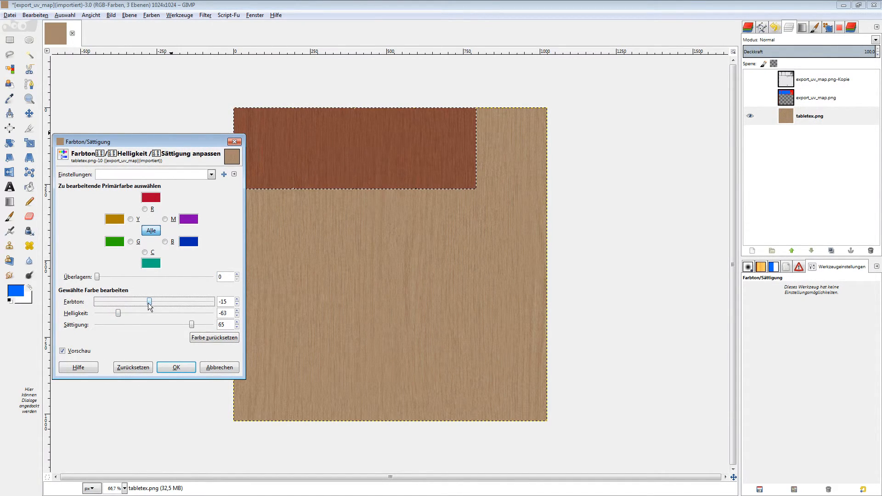
left_click(177, 366)
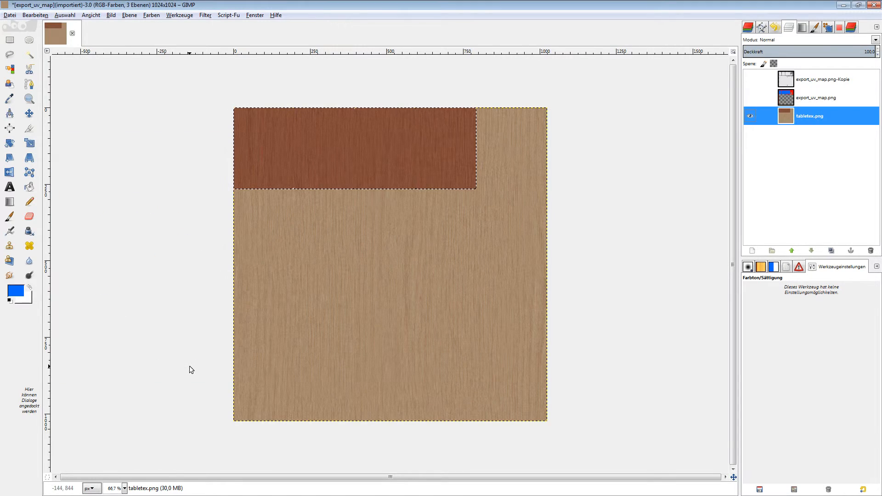
mouse_move(116, 50)
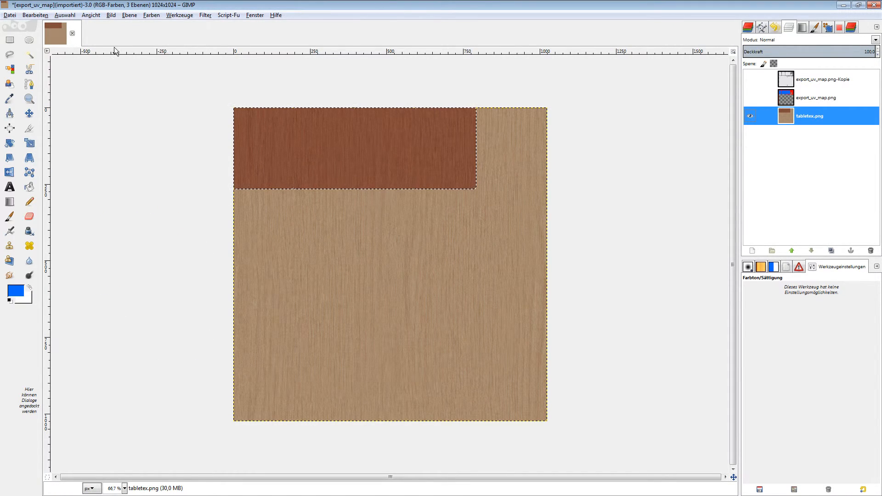
left_click(9, 39)
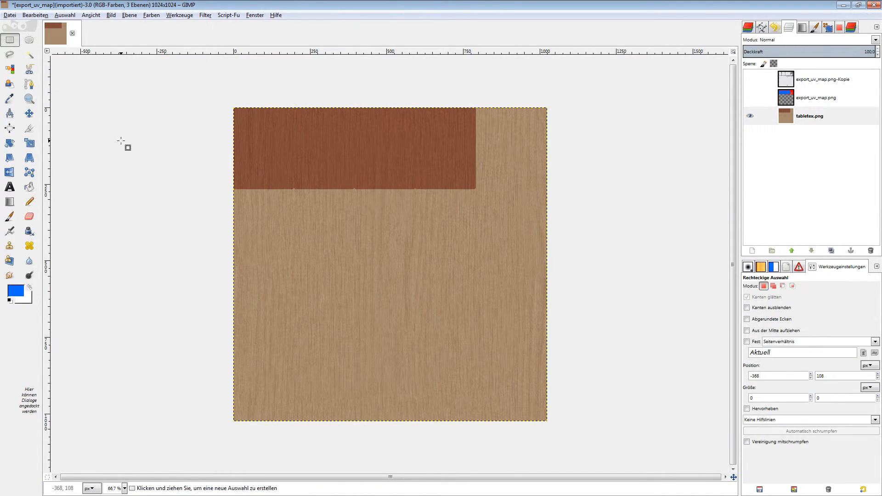
mouse_move(11, 17)
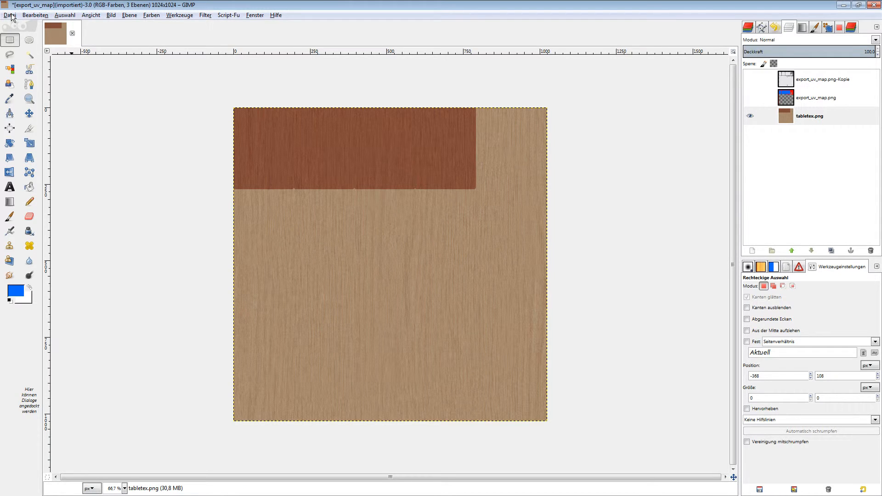
mouse_move(122, 173)
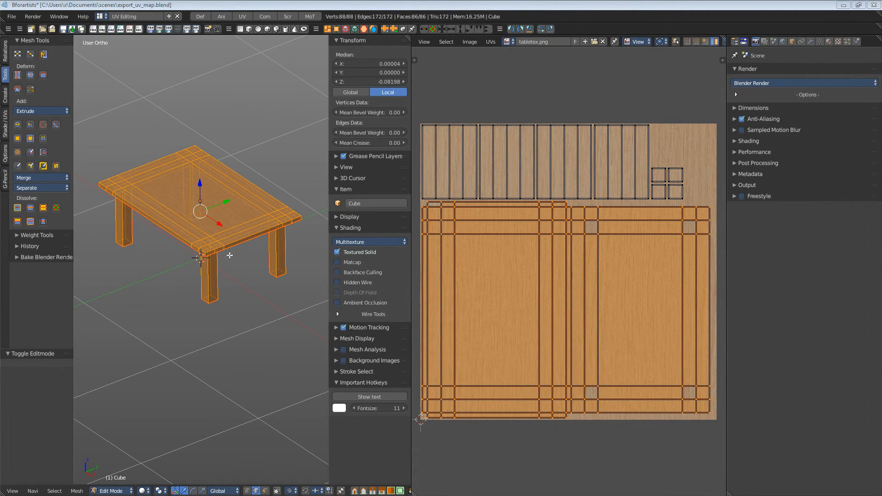
Step: Load tabletex_2.png onto the table and return to Object Mode to view it
left_click(470, 42)
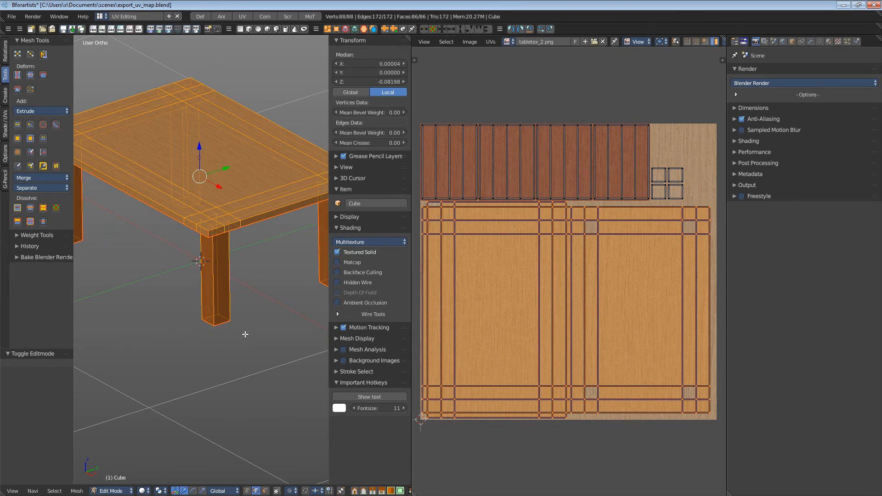
left_click(112, 490)
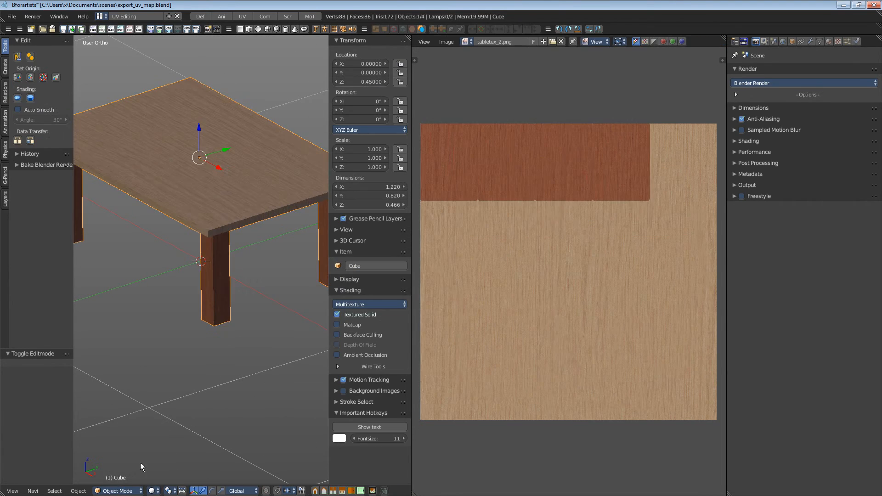